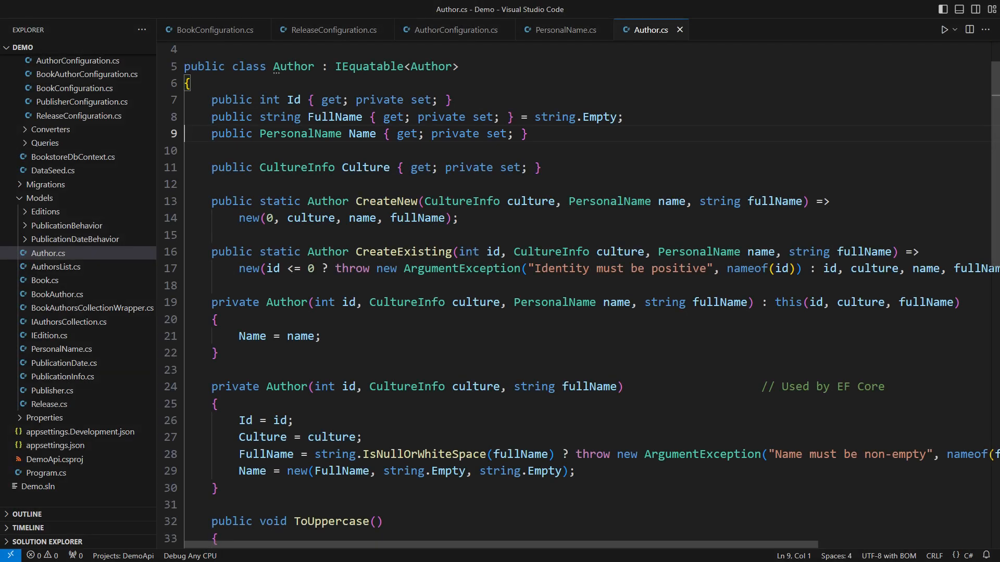
View the PersonalName record, then switch to AuthorConfiguration.cs.
{"action": "left_click", "coordinate": [564, 29]}
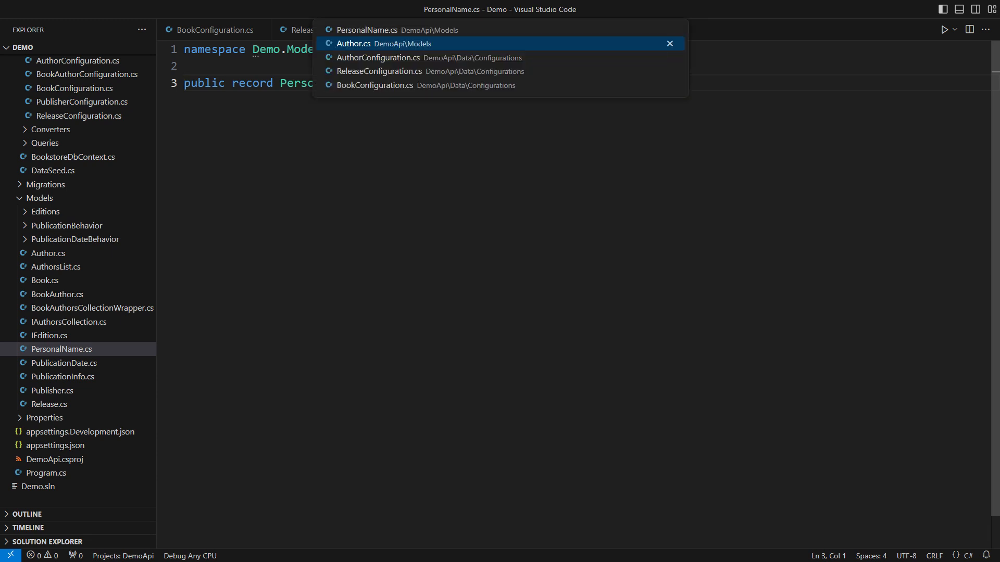
{"action": "left_click", "coordinate": [379, 58]}
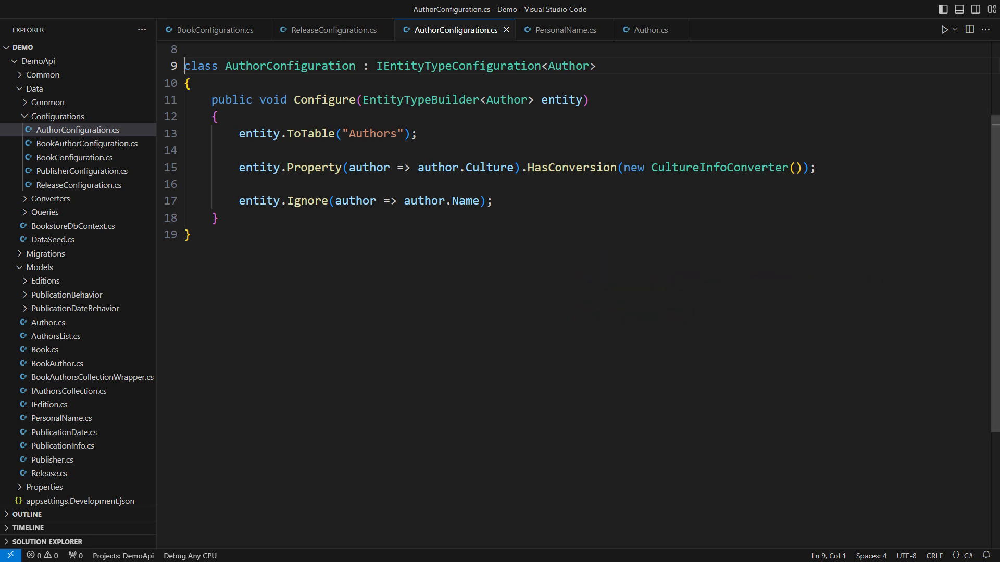
{"action": "double_click", "coordinate": [306, 200]}
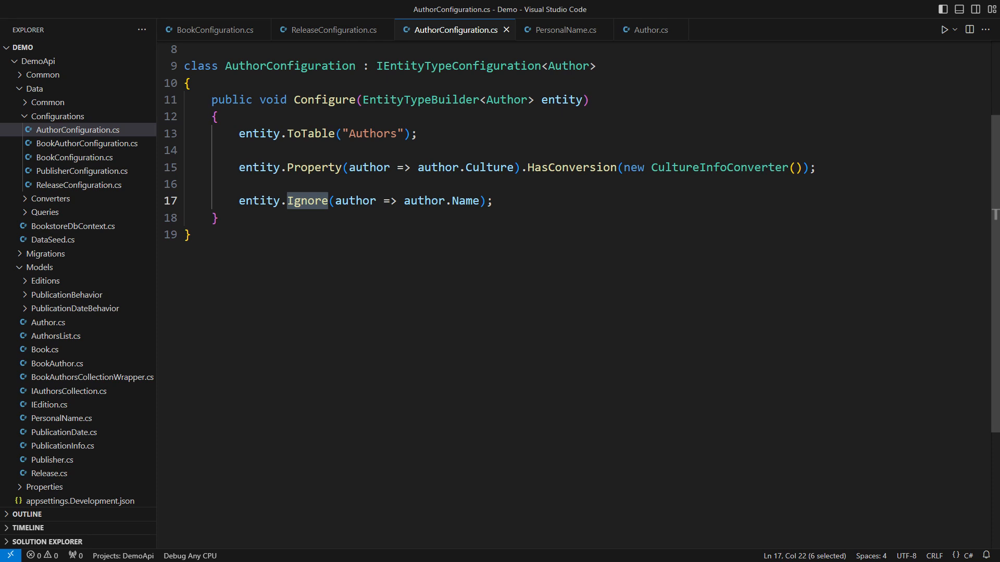
Replace Ignore on Author's Name with ComplexProperty and generate the AuthorName migration.
{"action": "type", "text": "Property"}
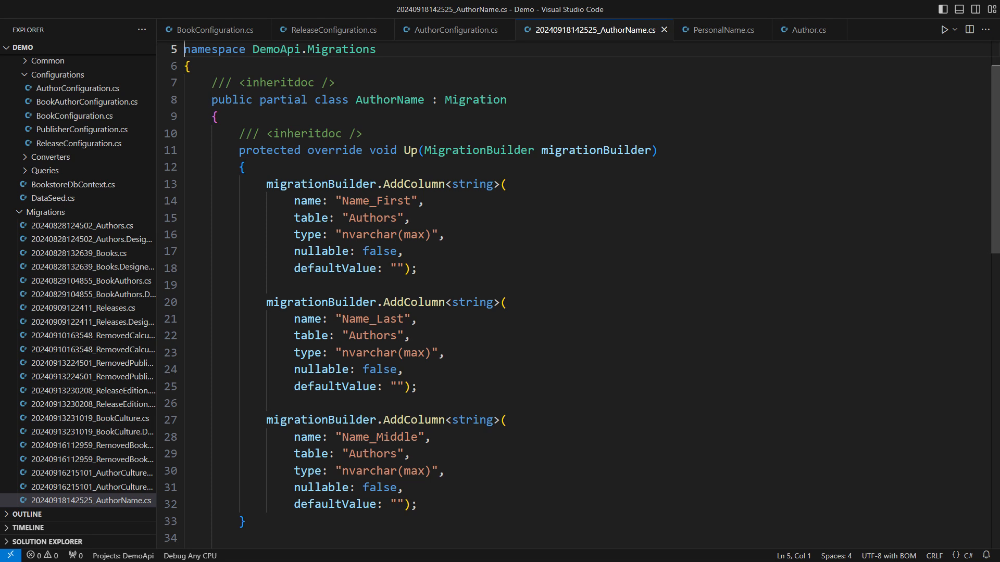
Add a ', property =>' lambda to the Name ComplexProperty call in AuthorConfiguration.cs.
{"action": "left_click", "coordinate": [453, 29]}
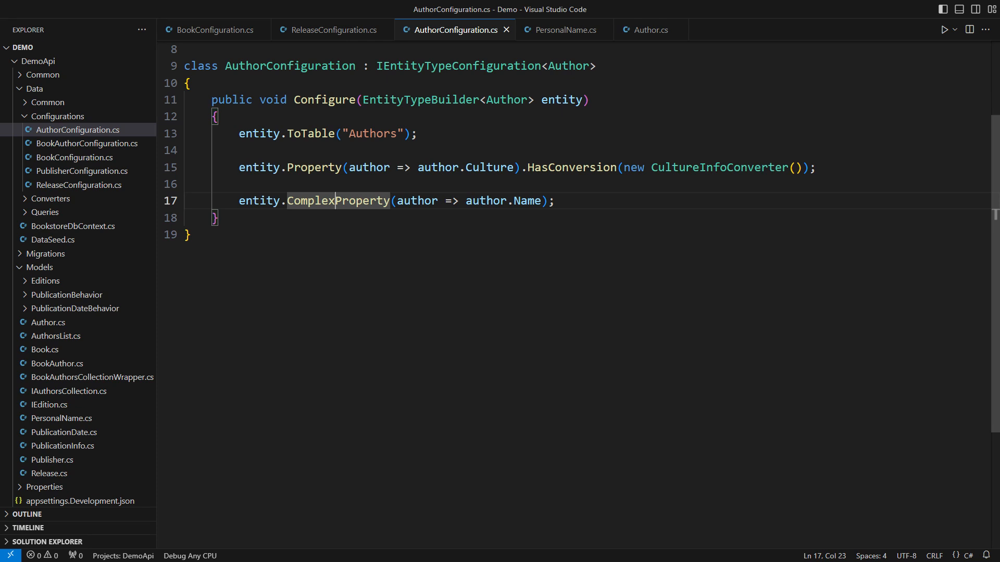
{"action": "type", "text": ", property =>"}
{"action": "type", "text": "{"}
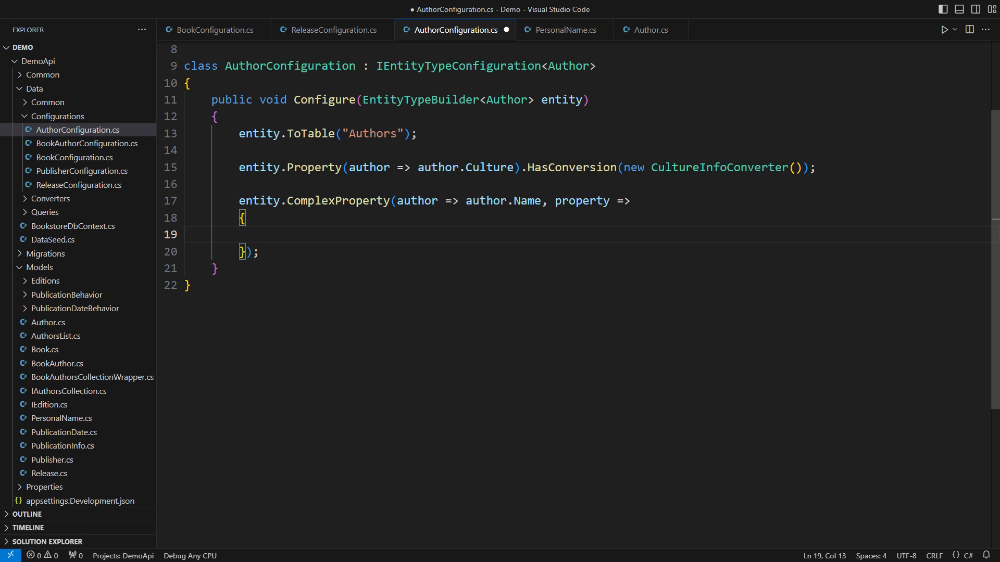
Map Name.First to column "FirstName" and Name.Middle to column "MiddleNames".
{"action": "type", "text": "property.Property(name)"}
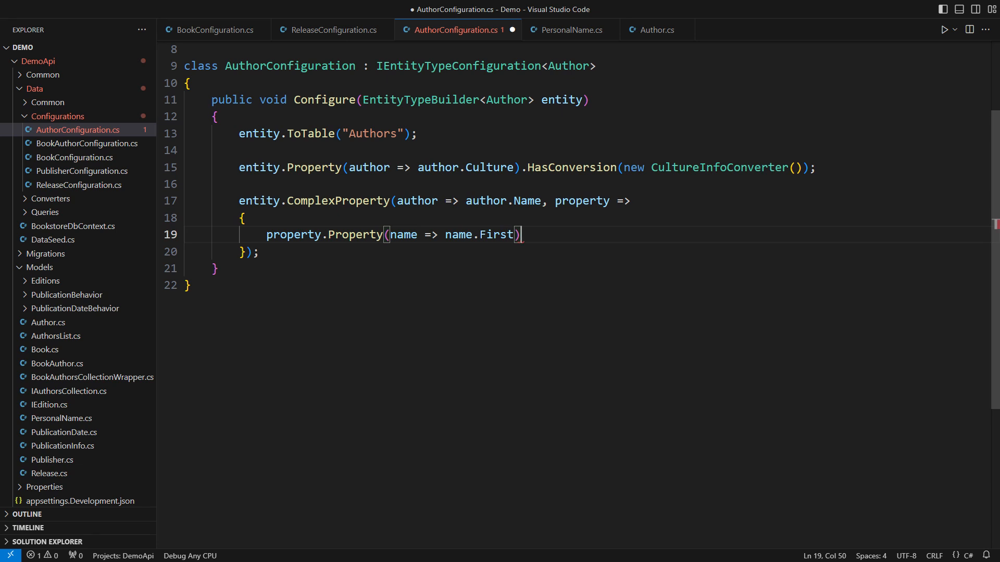
{"action": "type", "text": ".HasColumnNam"}
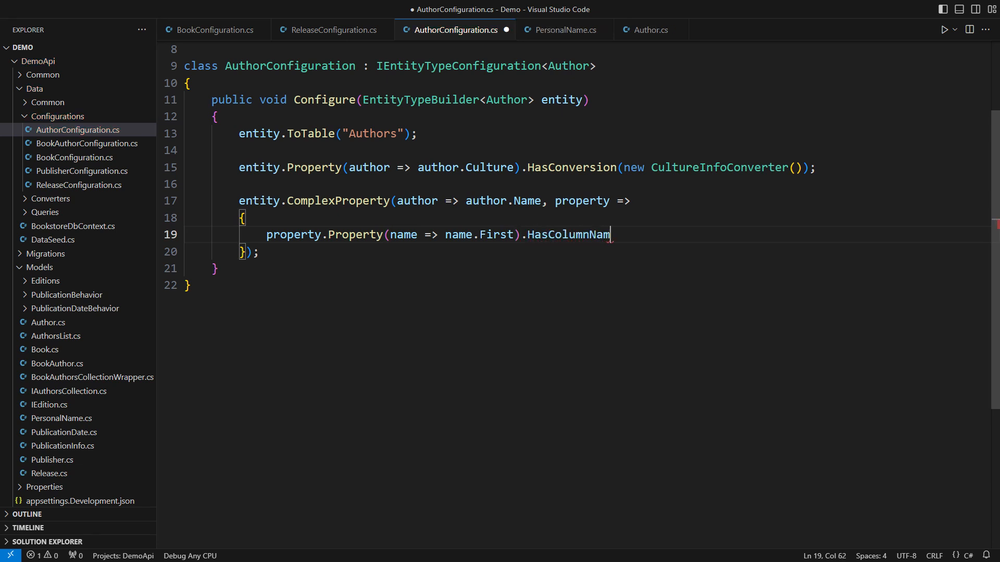
{"action": "type", "text": "e(\"FirstName\");"}
{"action": "type", "text": "property.Property(name =>"}
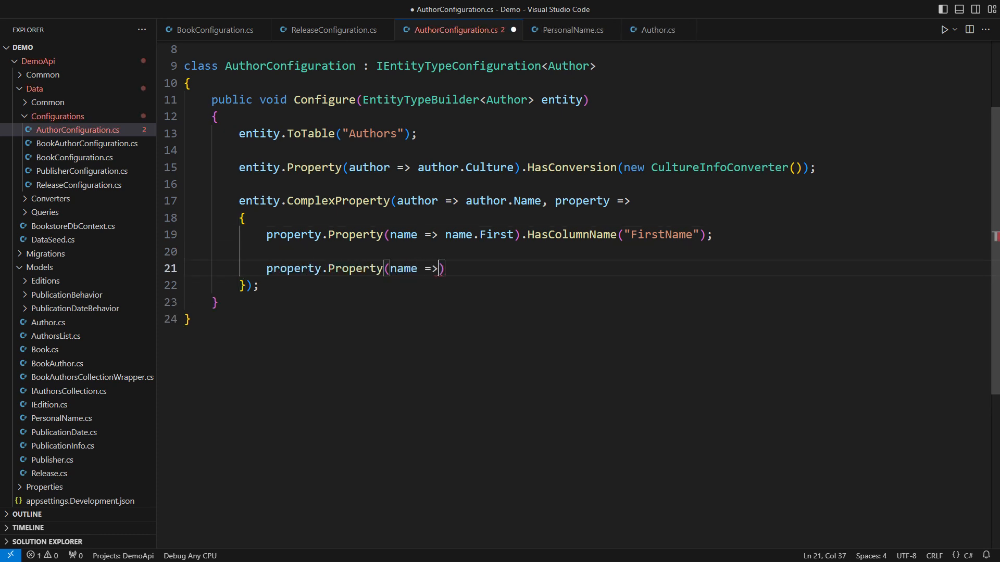
{"action": "type", "text": "name.Middle).HasColumnName(\"MiddleNames\");"}
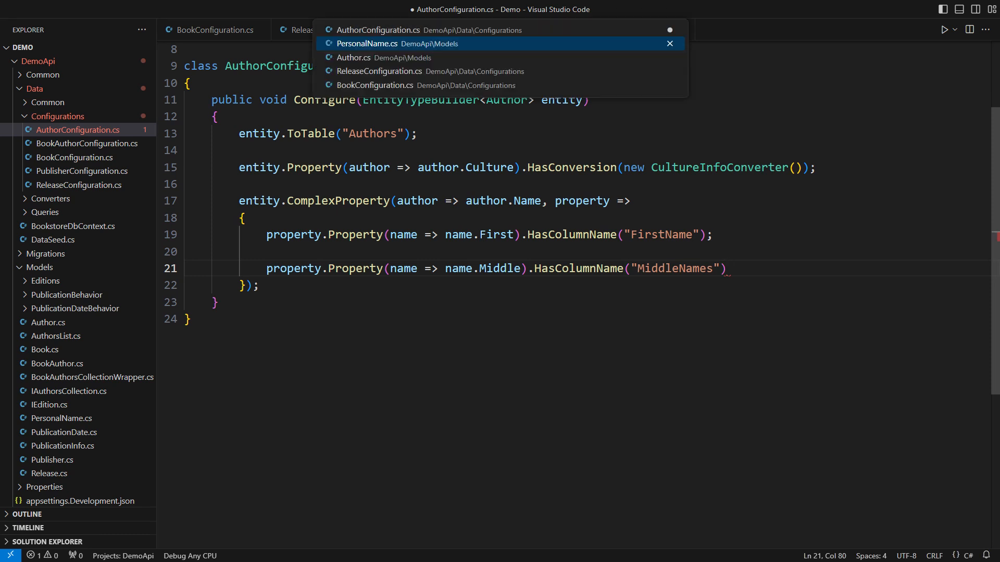
{"action": "left_click", "coordinate": [369, 43]}
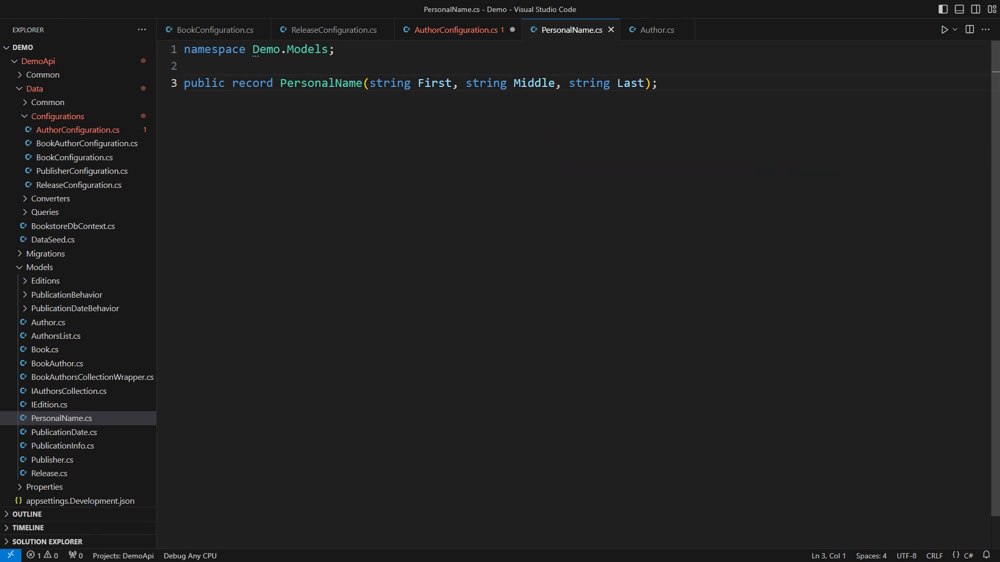
{"action": "left_click", "coordinate": [458, 29]}
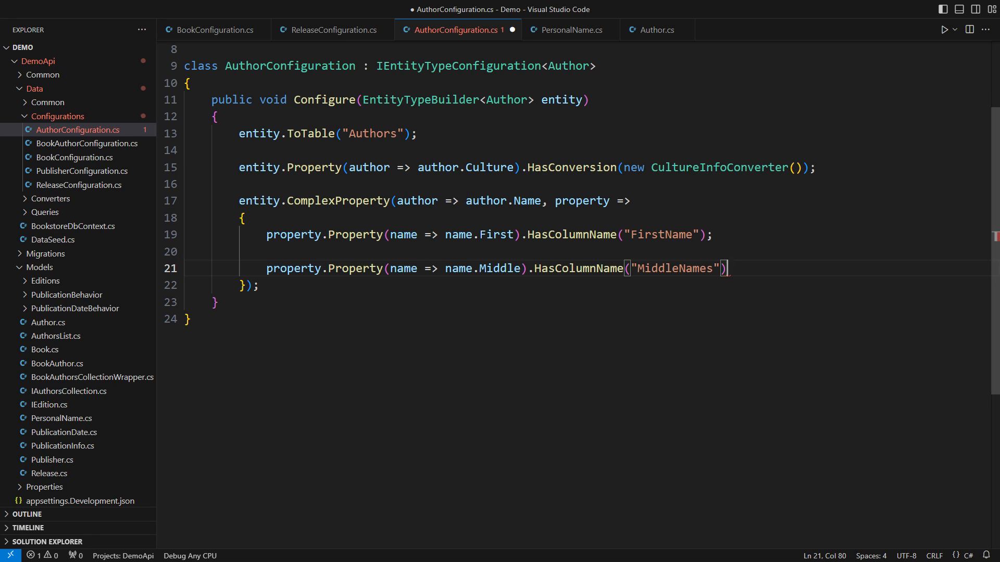
Make MiddleNames optional via NullableStringConverter, map Last, and regenerate the migration.
{"action": "type", "text": ".HasConversion(new NullableStringConverter("}
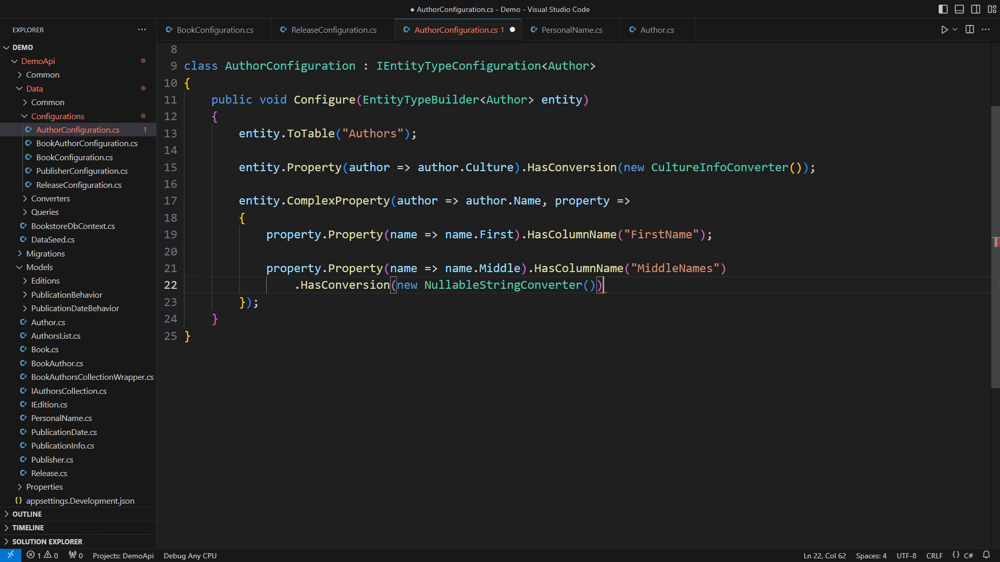
{"action": "type", "text": ".IsReq"}
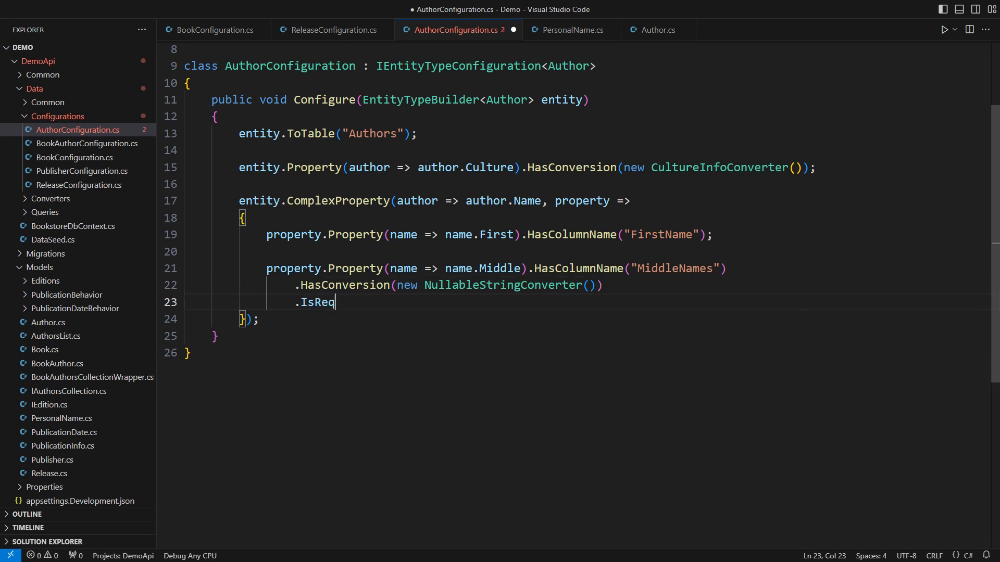
{"action": "type", "text": "uired(false);"}
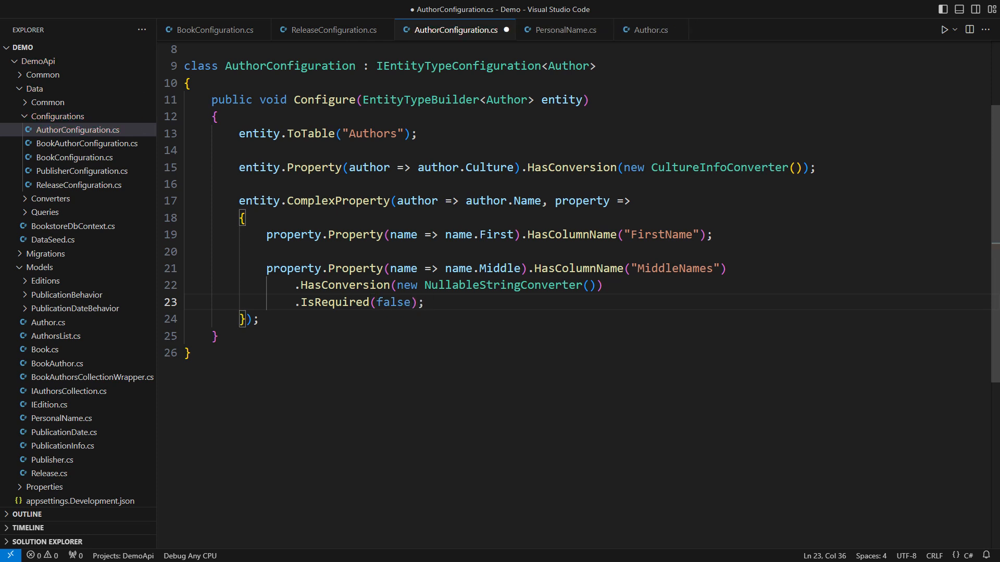
{"action": "type", "text": "property.Property(name => name.Last).HasColumnName(\"LastName\");"}
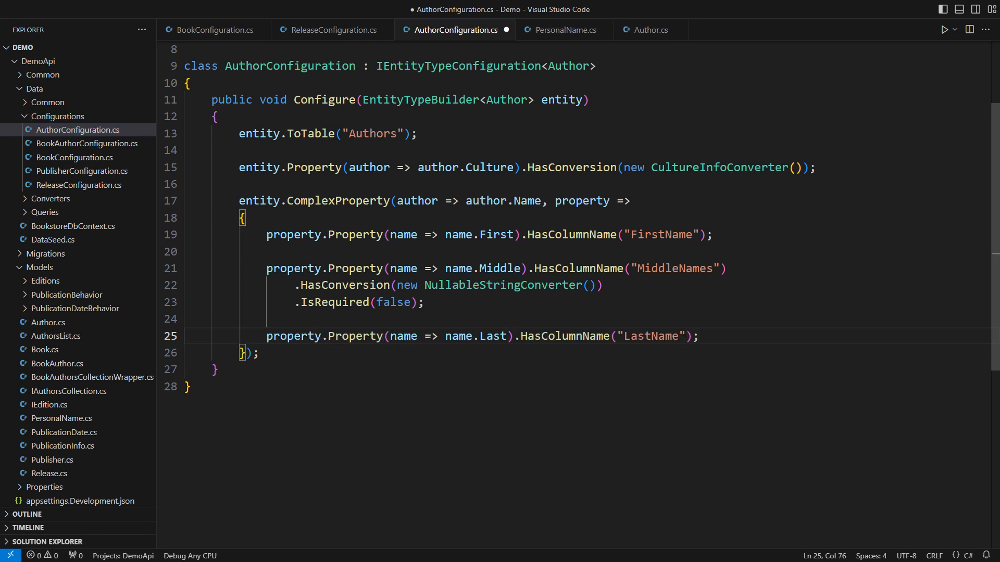
{"action": "left_click", "coordinate": [92, 501]}
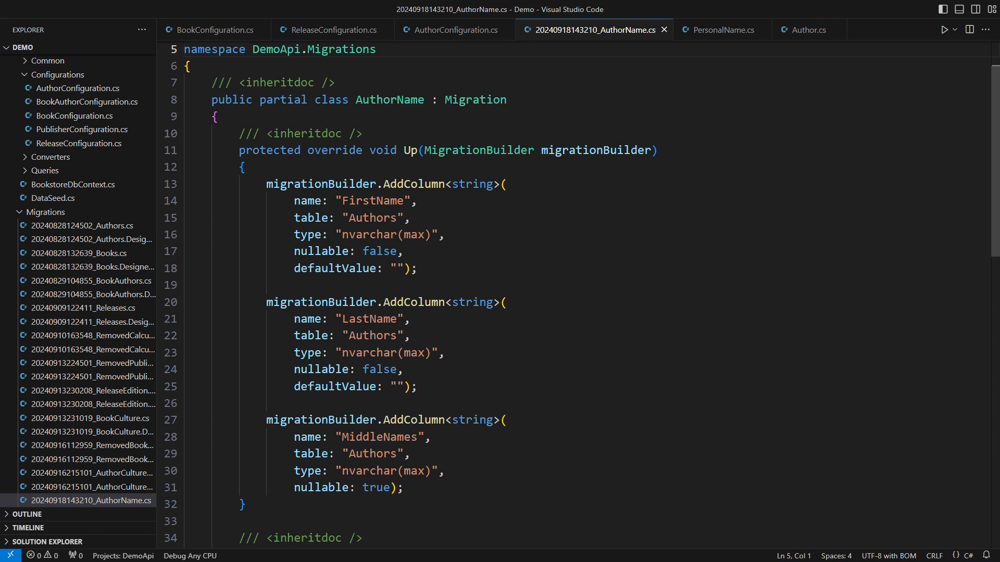
Move the First, Middle and Last mappings into PersonalNameConfiguration's Configure method.
{"action": "left_click", "coordinate": [452, 29]}
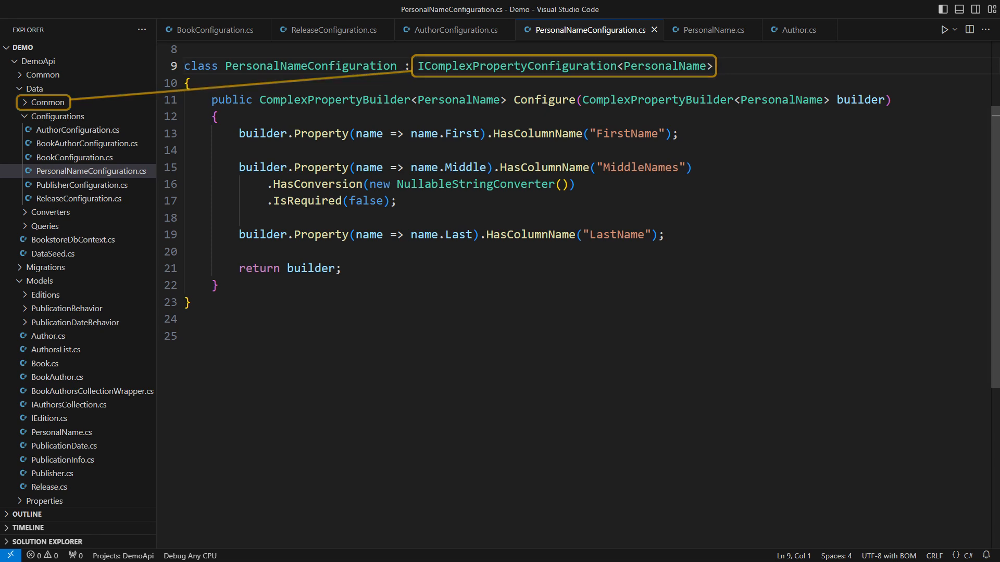
Use .Configure(new PersonalNameConfiguration()) for Name, update the database, and query Authors.
{"action": "key", "text": "Ctrl+Tab"}
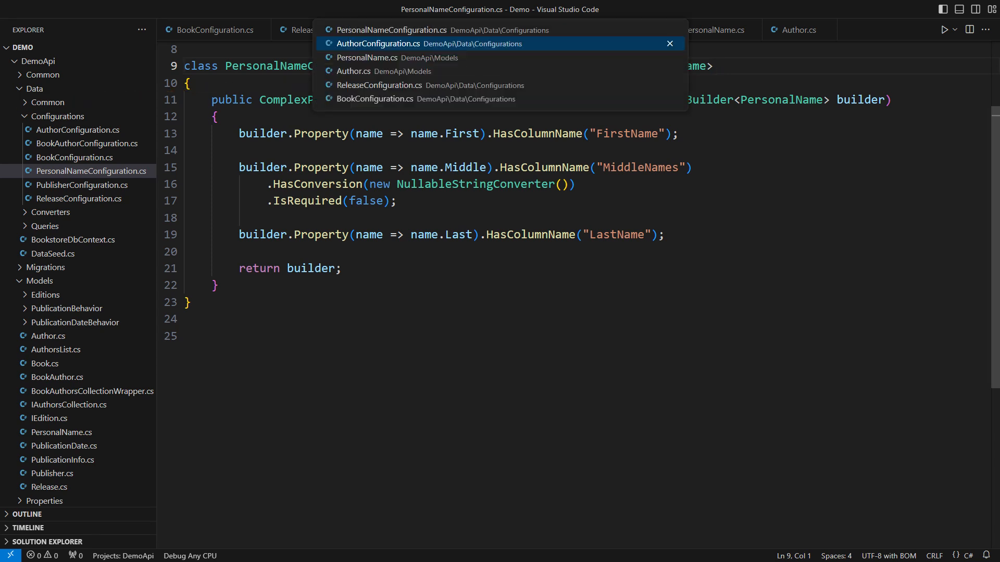
{"action": "left_click", "coordinate": [378, 43]}
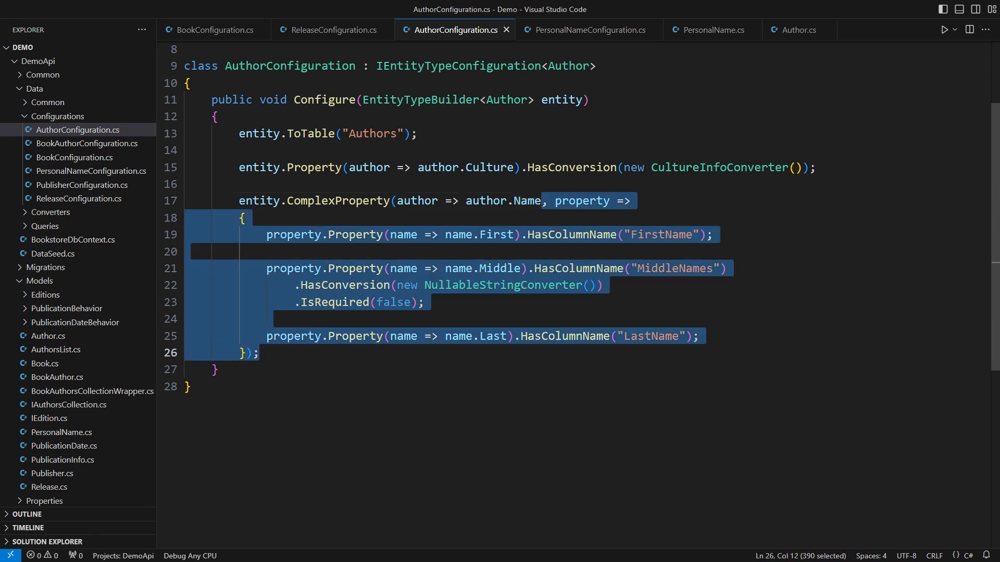
{"action": "type", "text": ".Configur"}
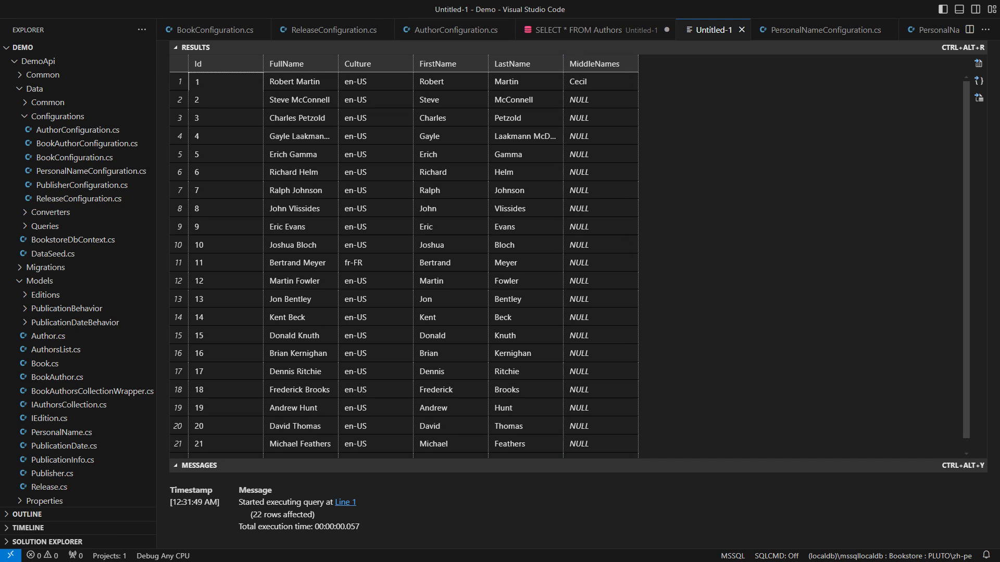
Return to AuthorConfiguration.cs to see Name using PersonalNameConfiguration.
{"action": "left_click", "coordinate": [452, 29]}
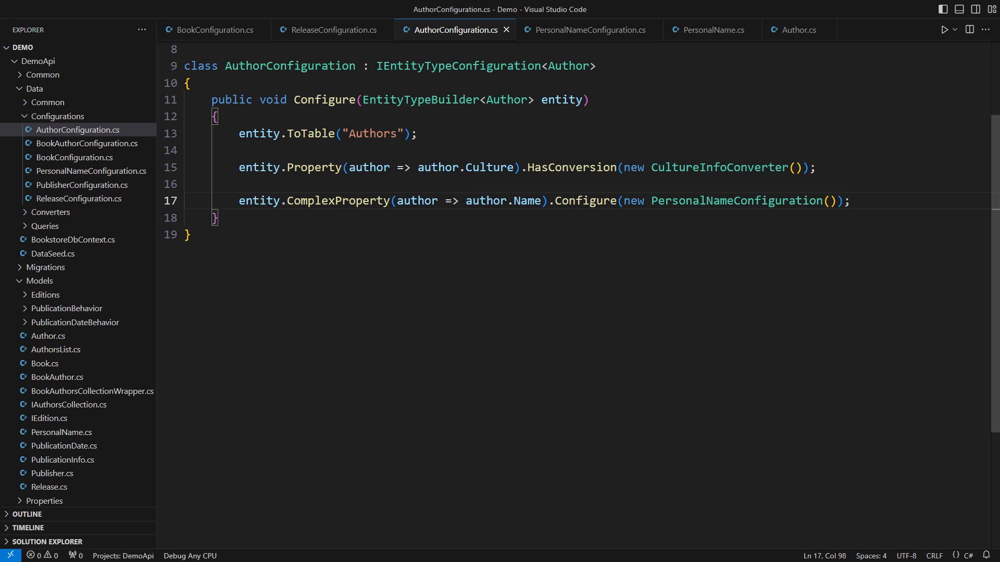
{"action": "left_click", "coordinate": [49, 486]}
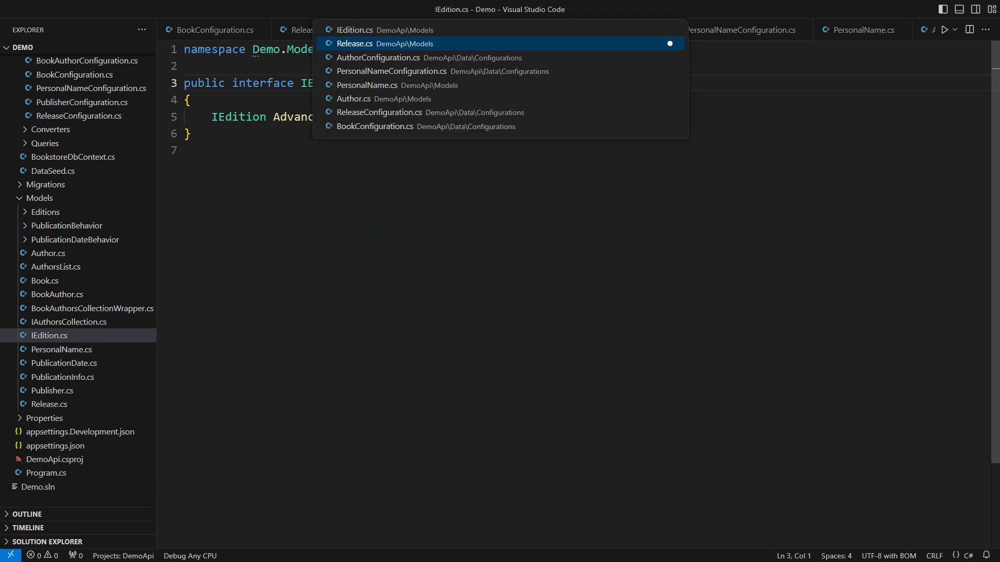
Open Release.cs from the Quick Open recent files list.
{"action": "left_click", "coordinate": [355, 43]}
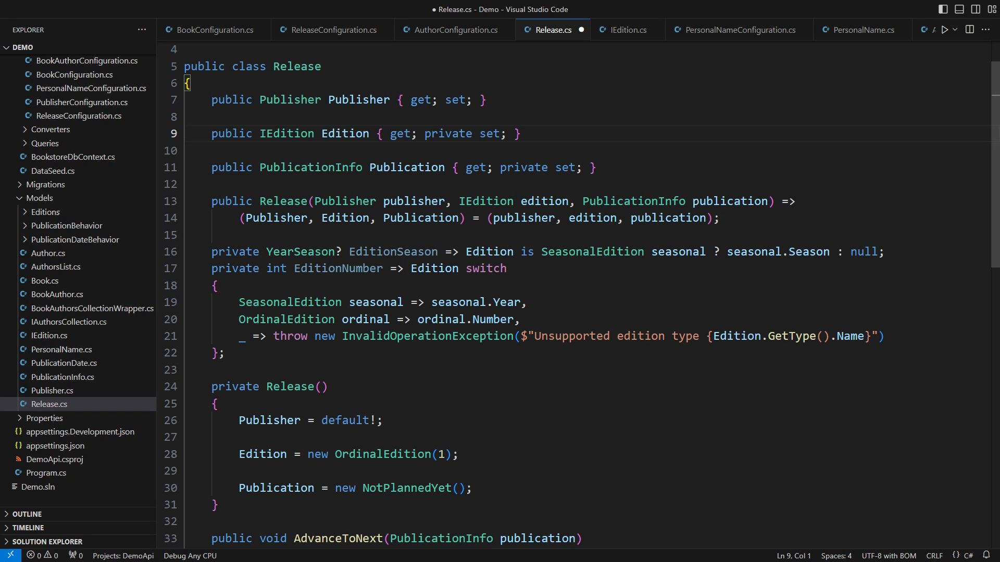
Add EditionRepresentation.cs with a Discriminator, Season, Number record, then reopen Release.cs.
{"action": "left_click", "coordinate": [75, 308]}
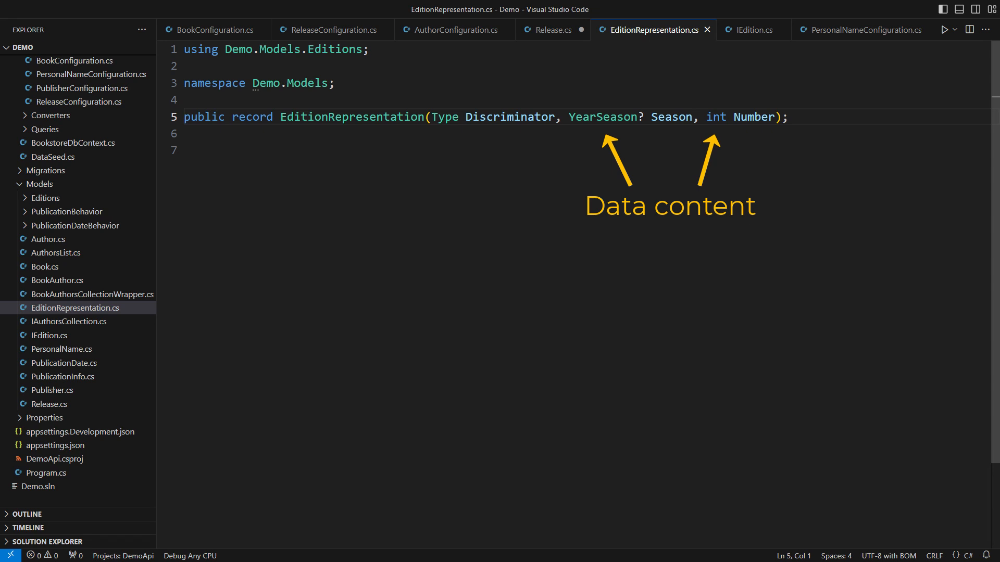
{"action": "left_click", "coordinate": [552, 29]}
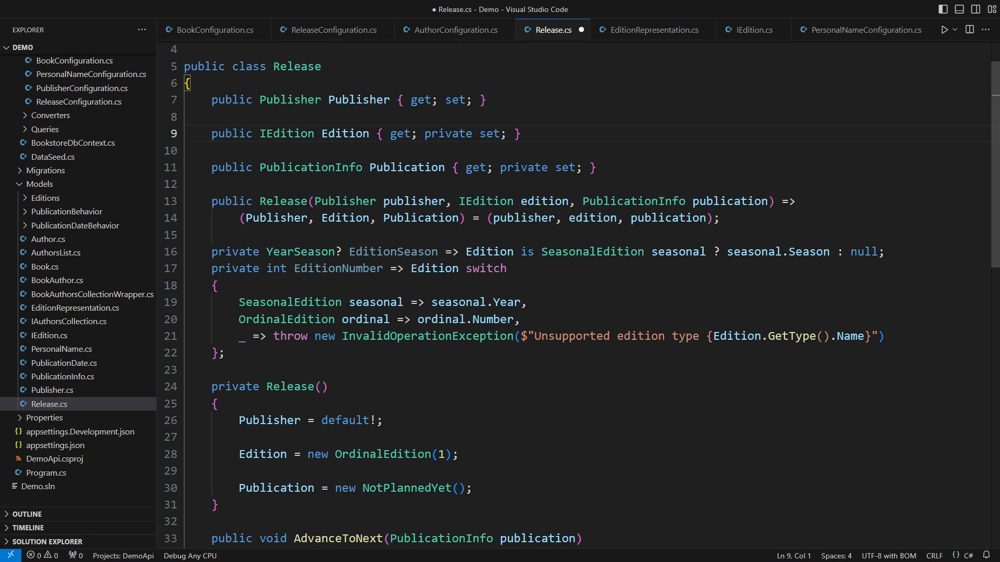
Add a private EditionRepresentation property: get uses Edition.ToRepresentation(), set uses value.ToEdition().
{"action": "left_click", "coordinate": [516, 133]}
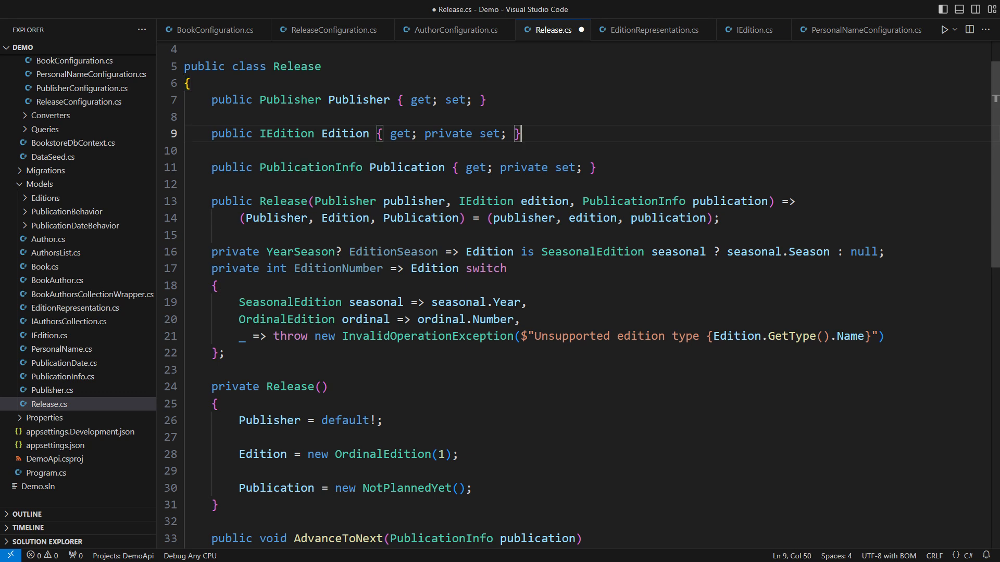
{"action": "type", "text": "private EditionRepresentation EditionRepresentation"}
{"action": "type", "text": "{"}
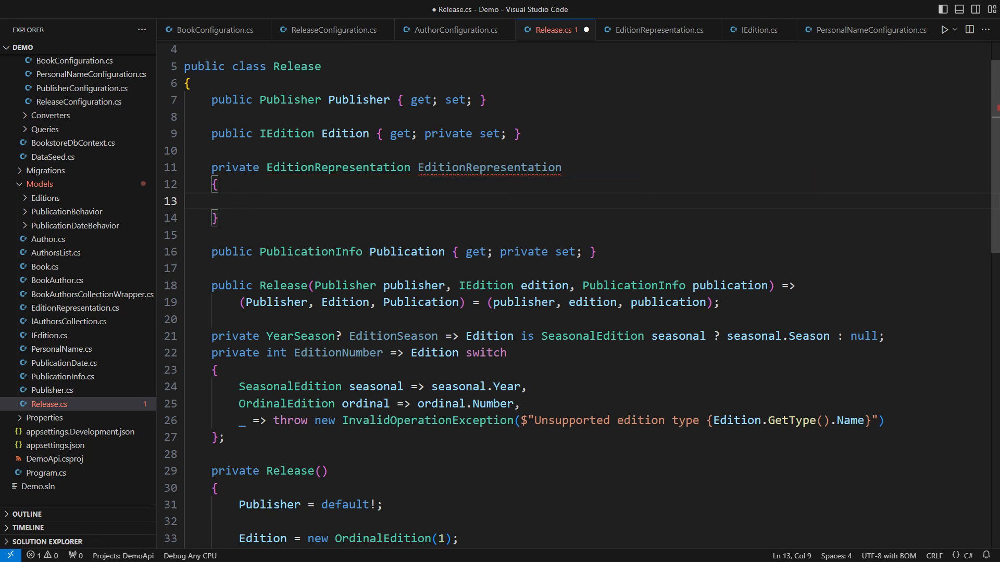
{"action": "type", "text": "get => Edition.ToRepresentation();"}
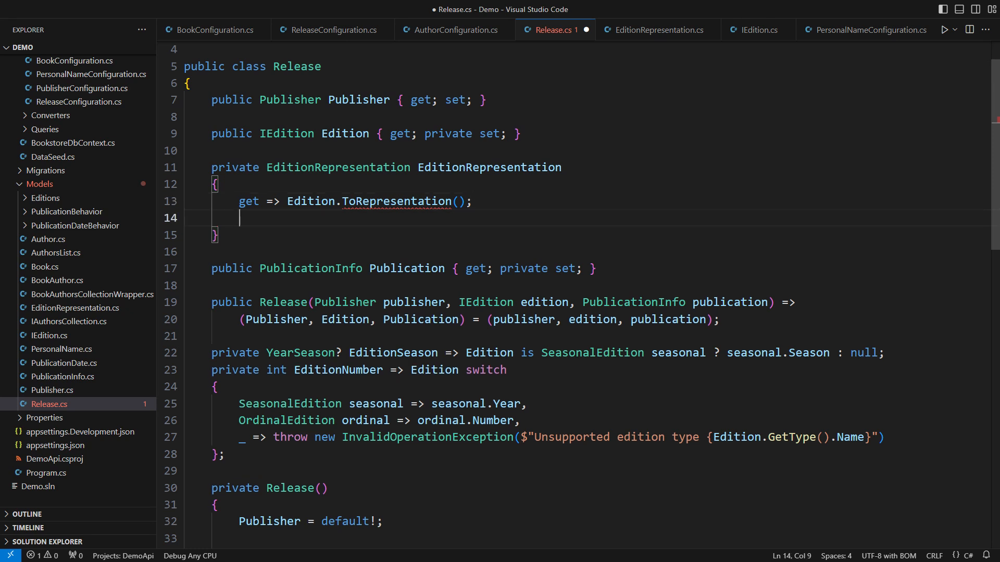
{"action": "type", "text": "set => Edition = value.ToEdition();"}
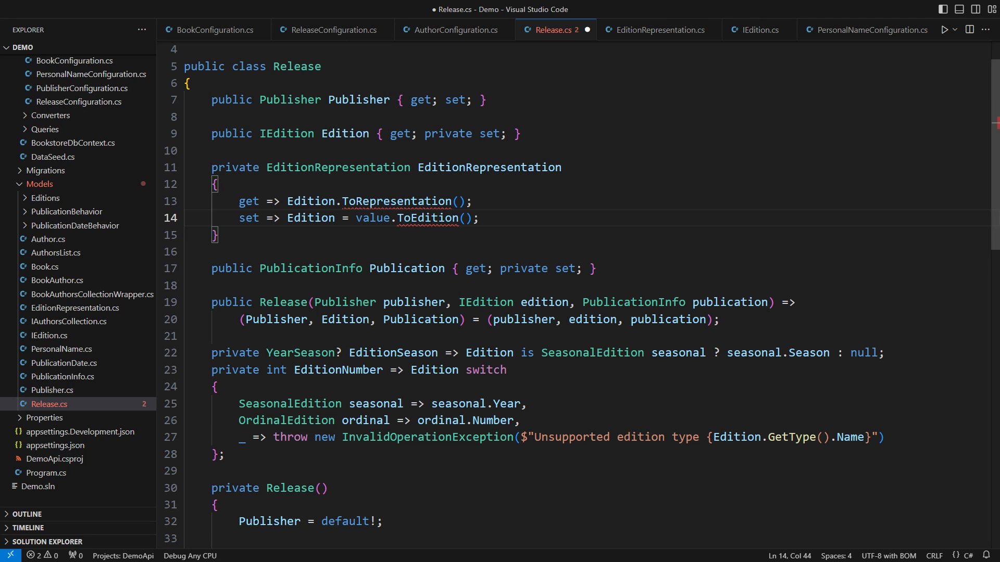
{"action": "left_click", "coordinate": [658, 29]}
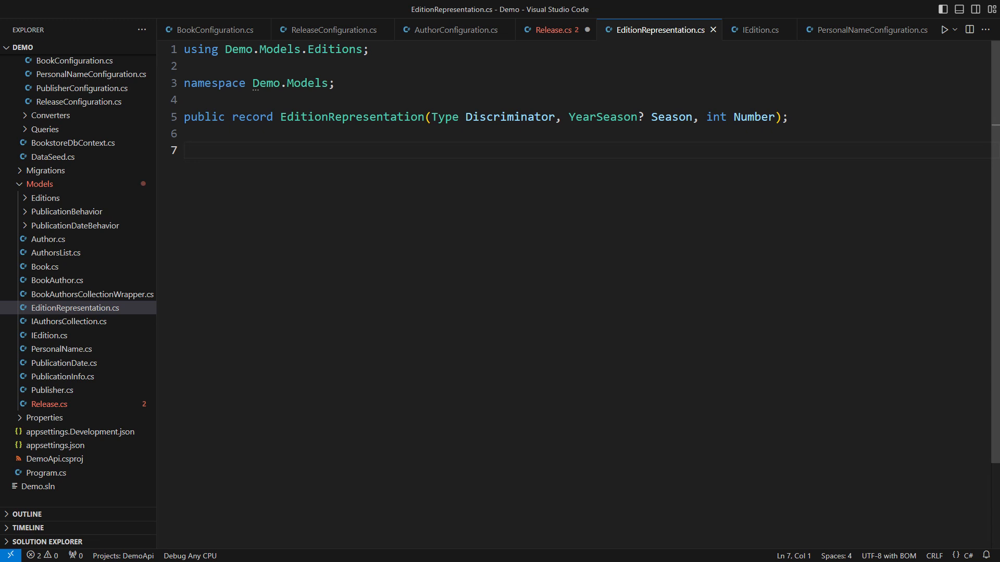
Write the public static EditionRepresentationConversions class holding the ToRepresentation and ToEdition extensions.
{"action": "type", "text": "public static class Editio"}
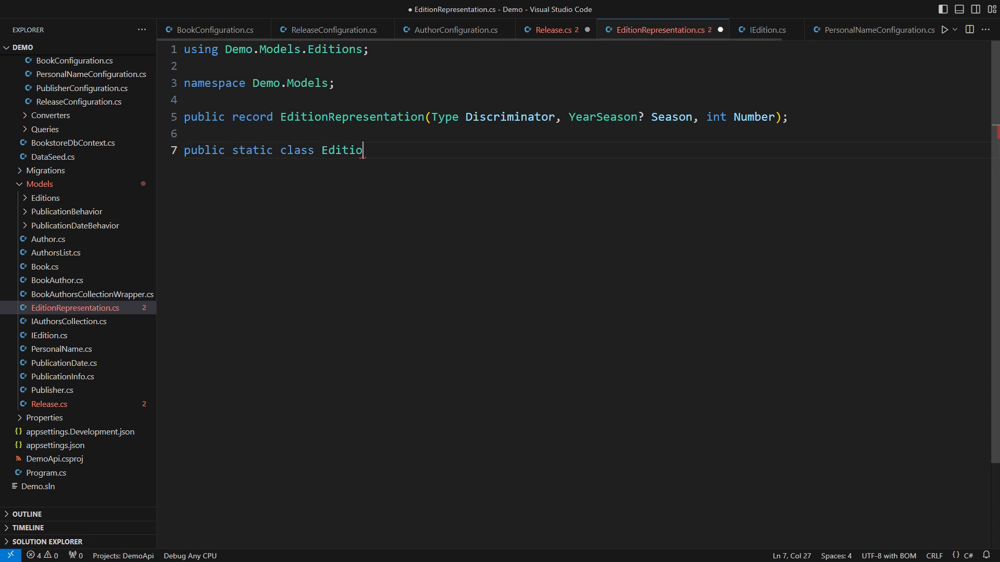
{"action": "type", "text": "nRepresentationConversions"}
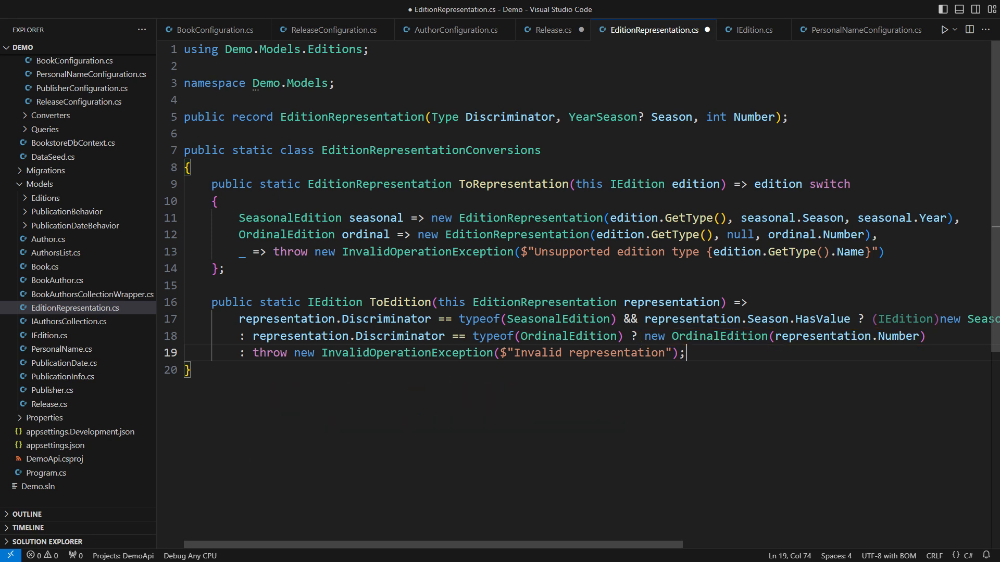
{"action": "left_click", "coordinate": [551, 29]}
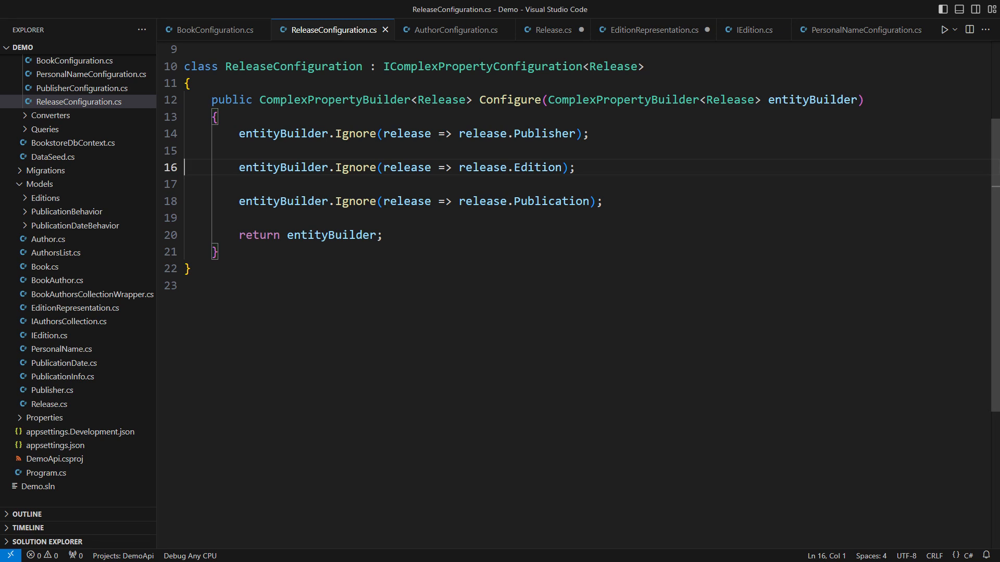
Chain ComplexProperty, Configure(new EditionRepresentationConfiguration()) and UsePropertyAccessMode(PropertyAccessMode.Property) on entityBuilder.
{"action": "type", "text": "entityBuilder.ComplexProperty<EditionRepresentation>(\"EditionRepresentation"}
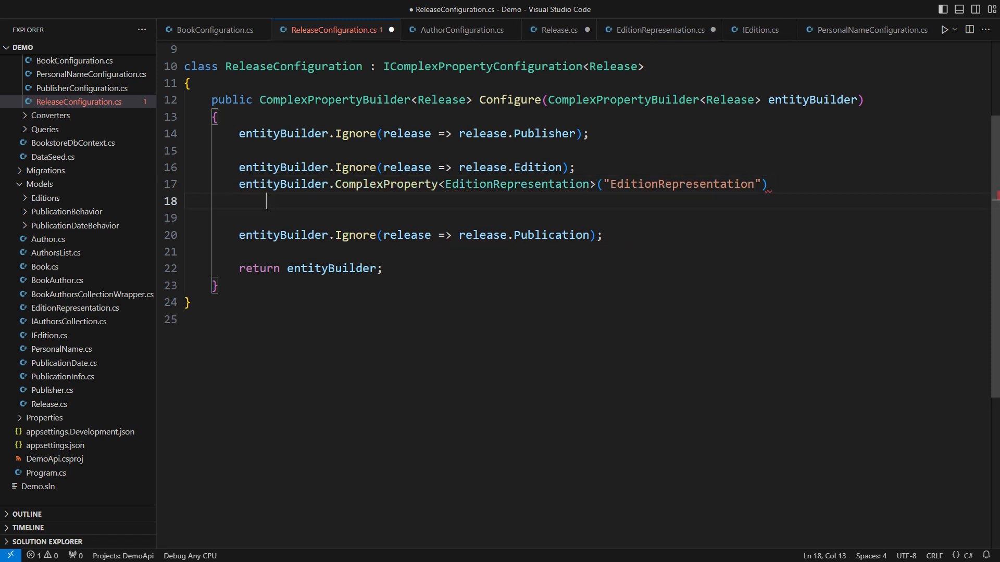
{"action": "type", "text": ".Configure(new EditionRepresentationConfigur"}
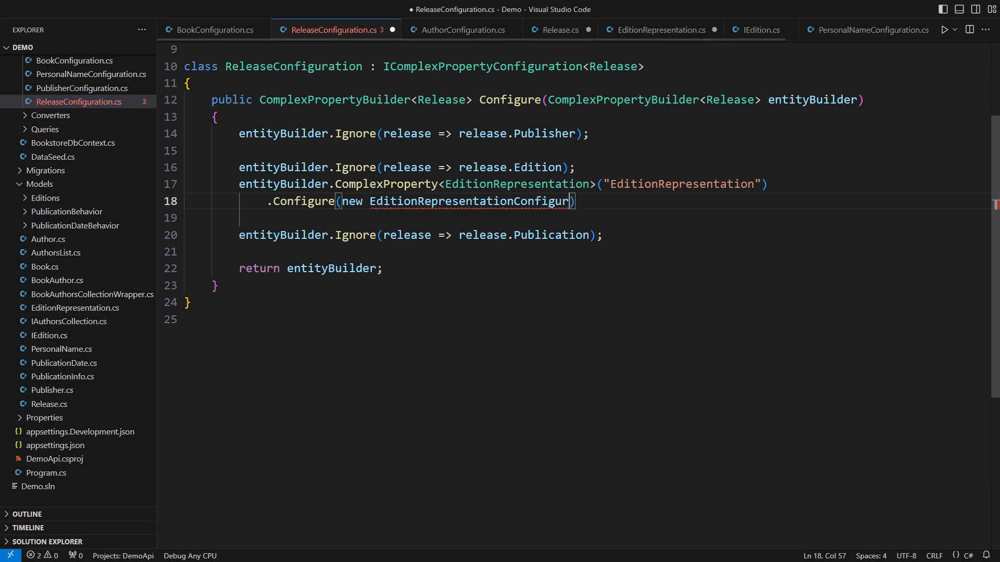
{"action": "type", "text": "ation()"}
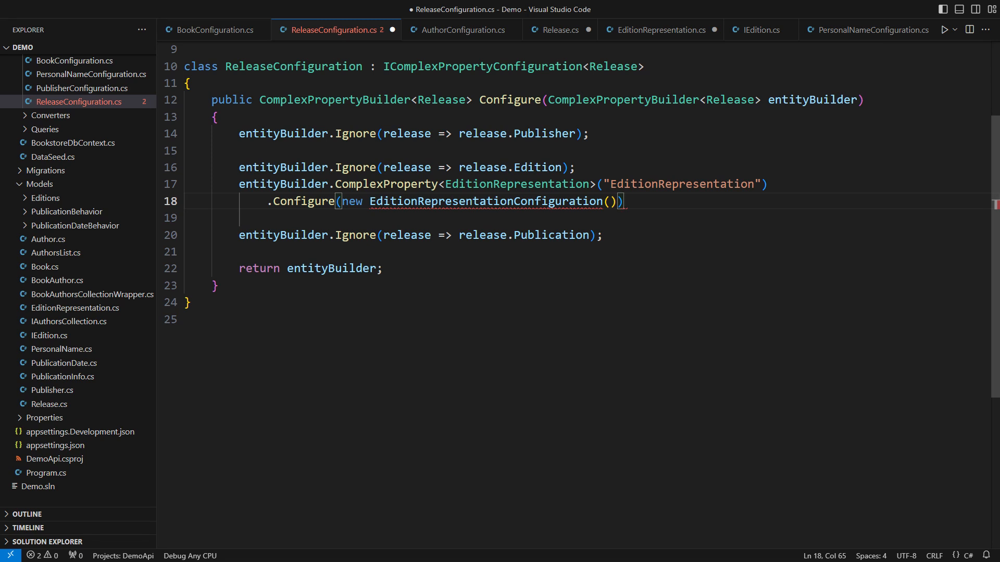
{"action": "key", "text": "enter"}
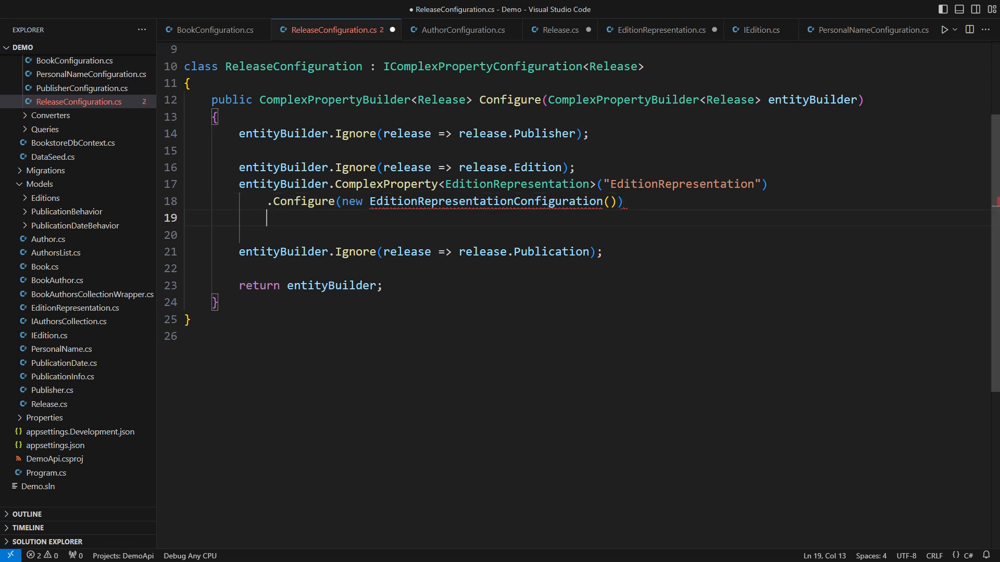
{"action": "type", "text": ".UsePropertyAccessMode(PropertyAccessMode)"}
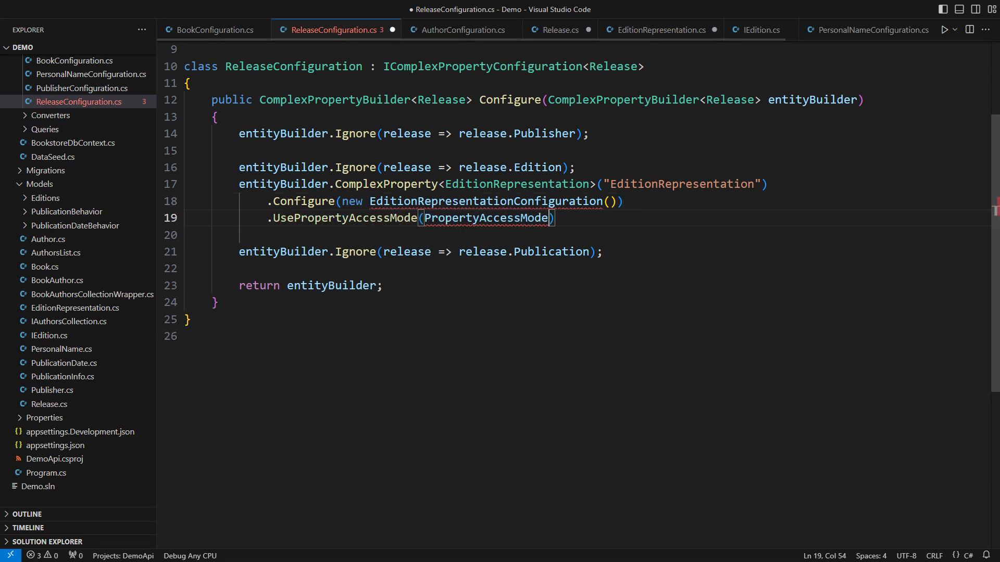
{"action": "type", "text": ".Property);"}
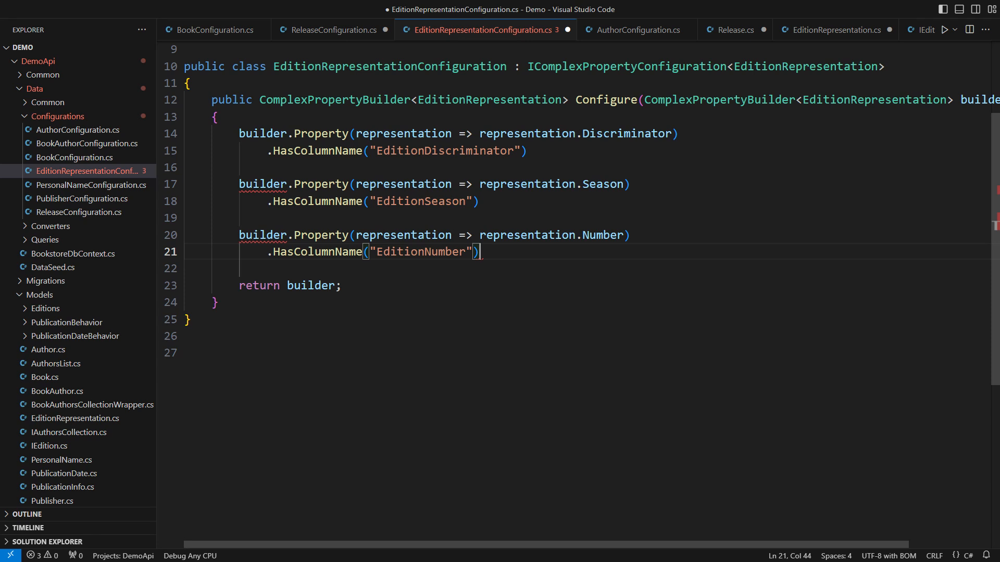
Attach HasConversion with a TypeDiscriminatorConverter and a YearSeasonConverter to the column mappings.
{"action": "key", "text": "Enter"}
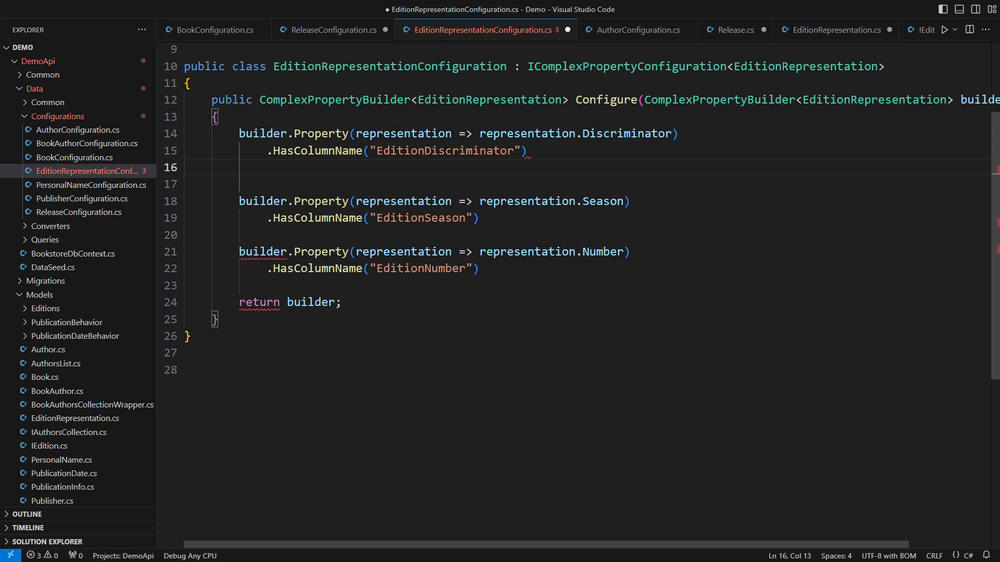
{"action": "type", "text": ".HasConversion(new TypeDiscriminatorConverter(typeof(SeasonalEdition), typeof(OrdinalEdition)));"}
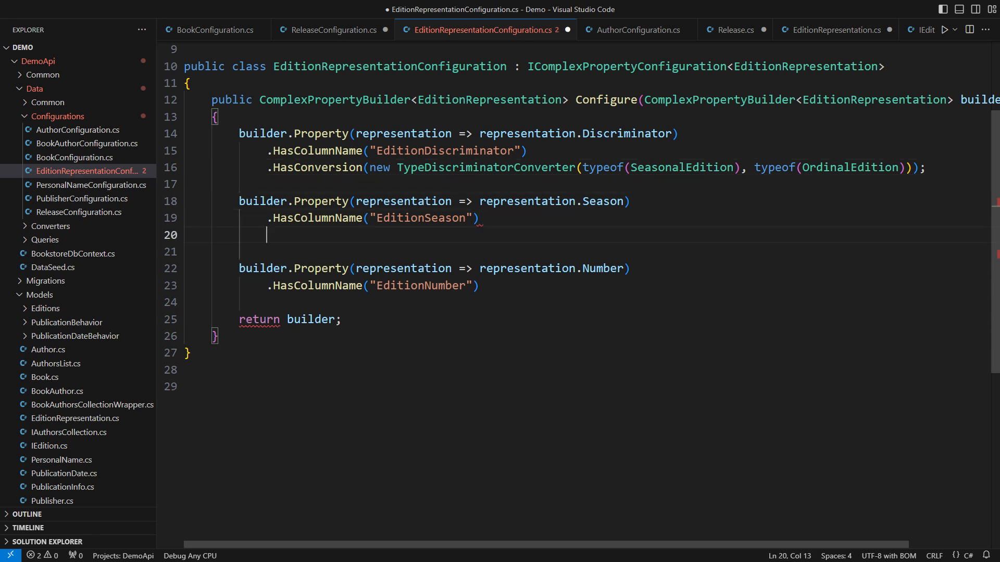
{"action": "type", "text": ".HasConversion(new YearSeasonConverter());"}
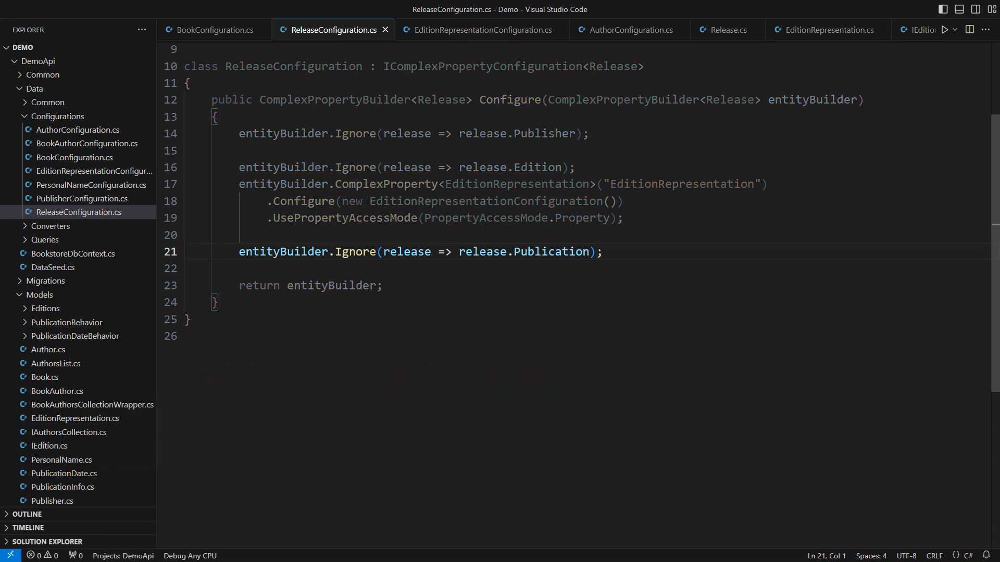
Open PublicationInfo.cs, then PublicationDate.cs, from the Explorer.
{"action": "left_click", "coordinate": [63, 486]}
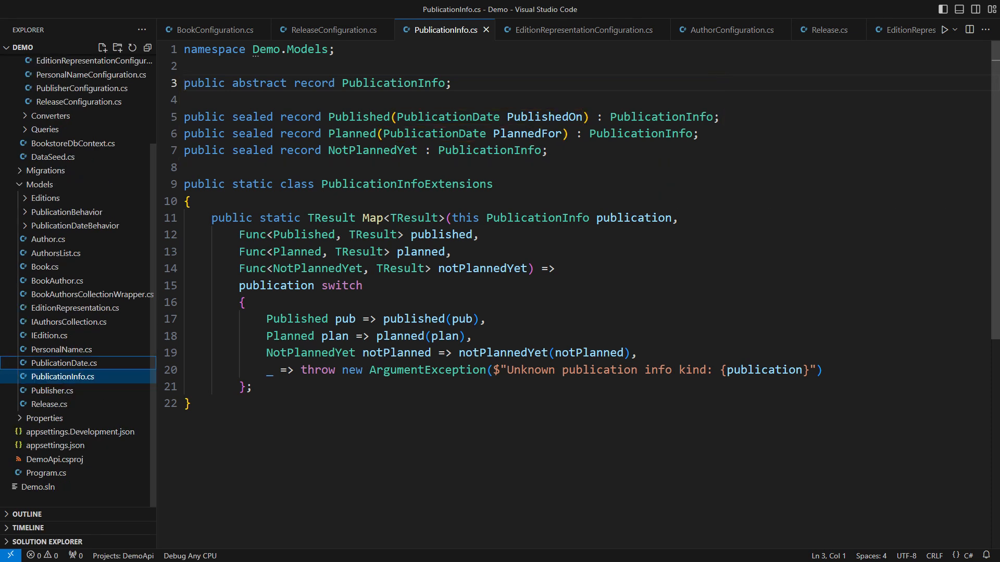
{"action": "left_click", "coordinate": [63, 363]}
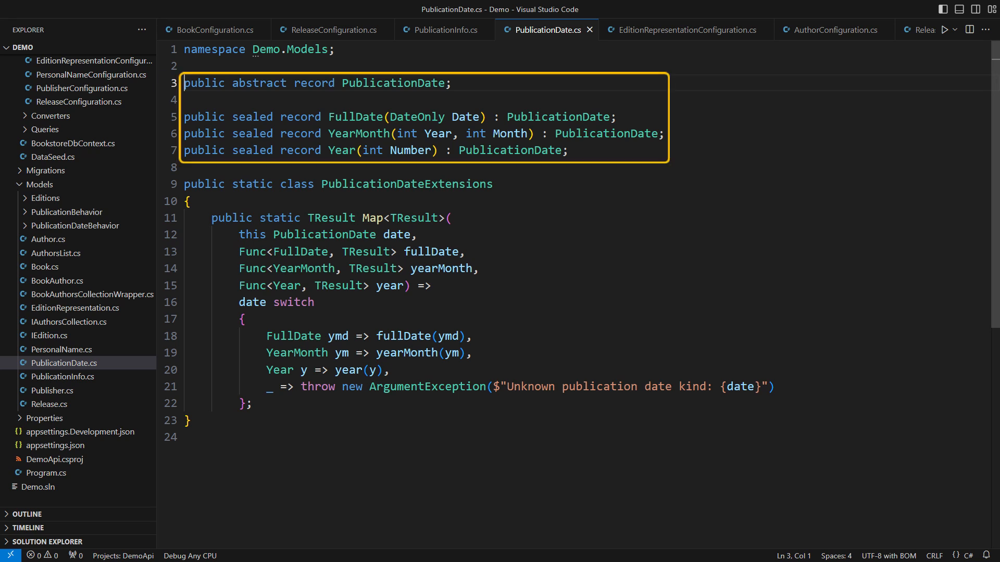